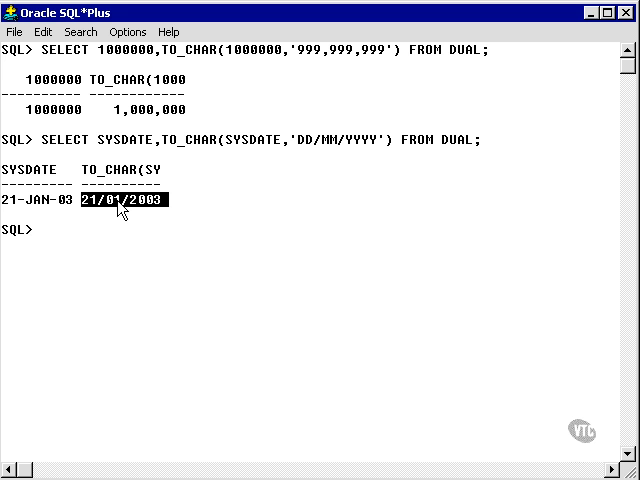
mouse_move(160, 213)
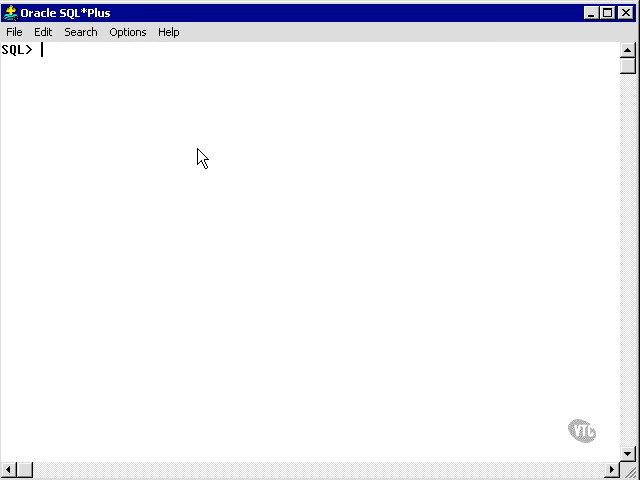
- Run the TO_CHAR number-mask queries for 102.1235 and 0.1, highlighting the '.99' decimals
key(Return)
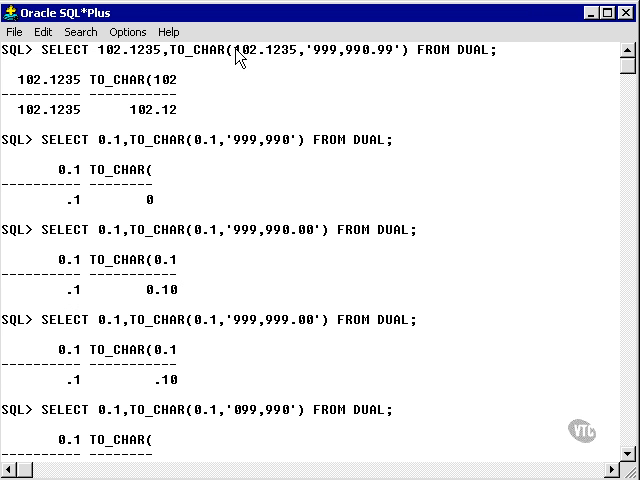
double_click(331, 48)
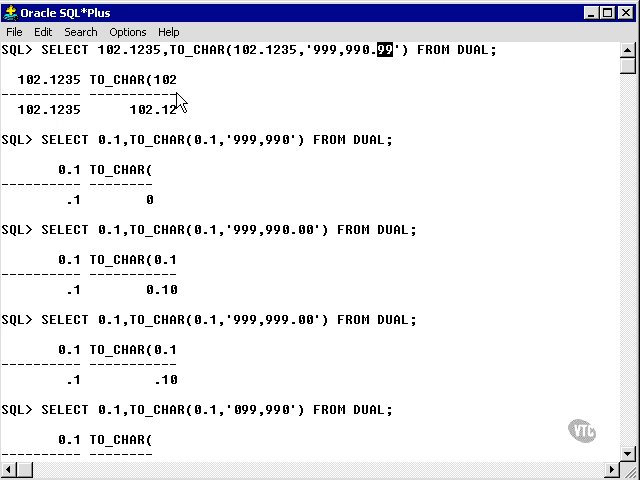
mouse_move(72, 119)
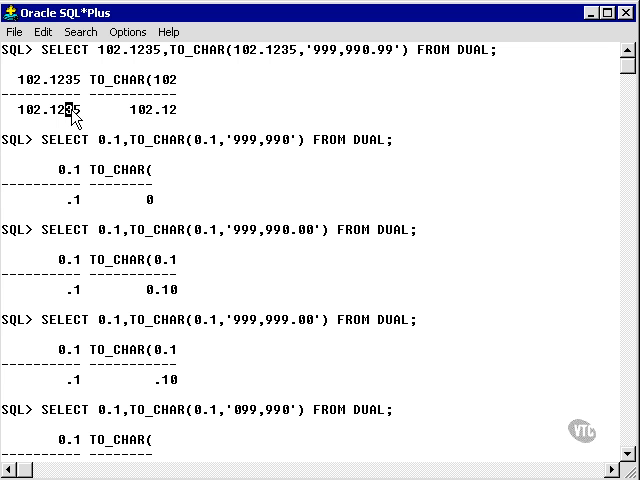
mouse_move(140, 120)
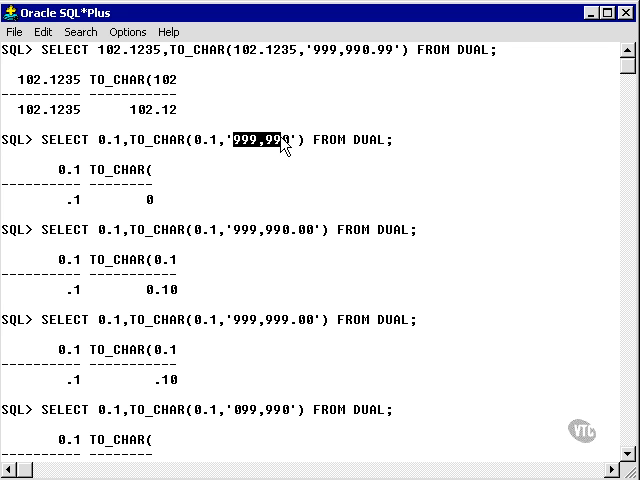
mouse_move(275, 155)
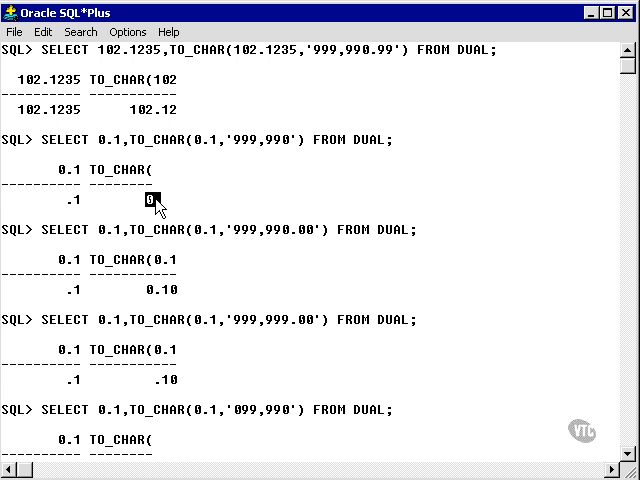
mouse_move(221, 240)
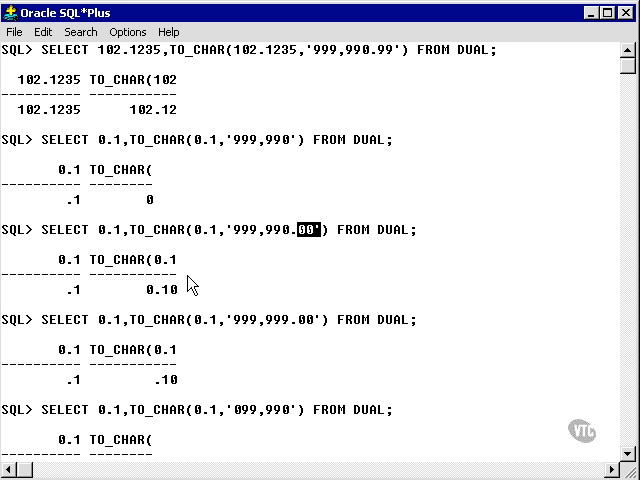
mouse_move(180, 295)
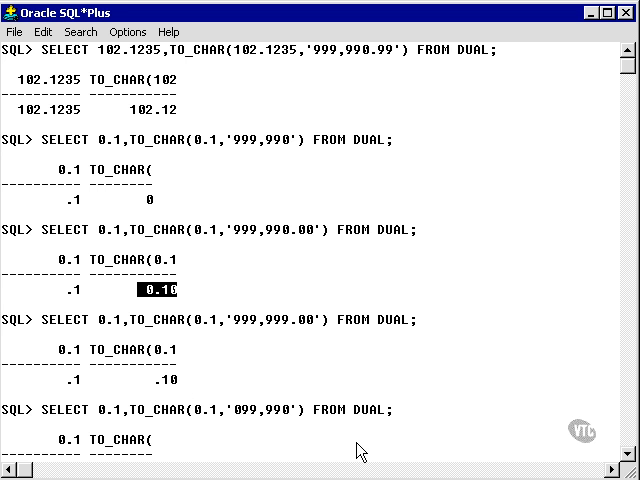
scroll(down, 3)
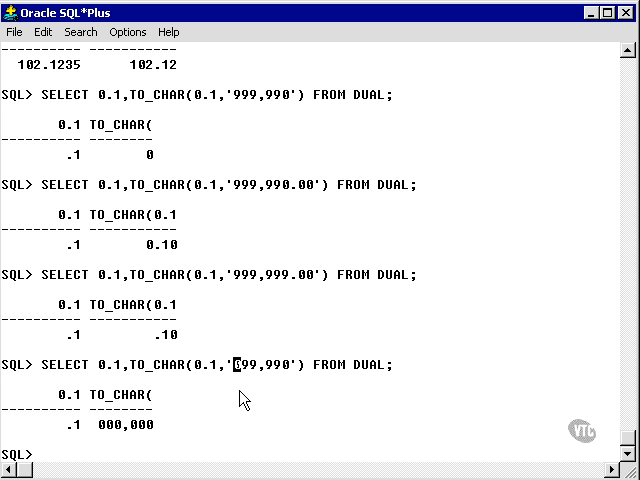
mouse_move(245, 375)
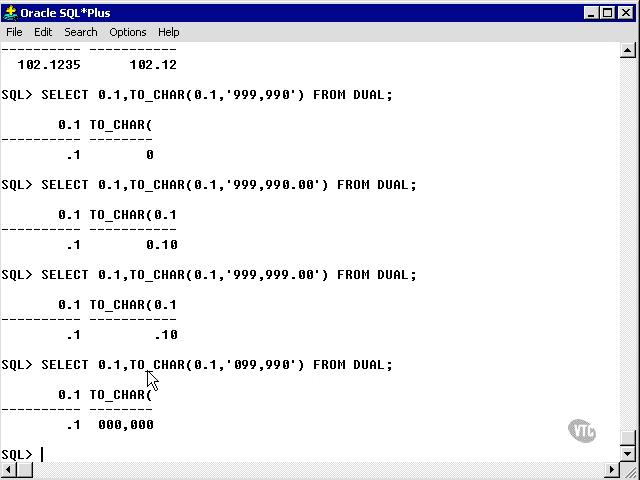
mouse_move(200, 360)
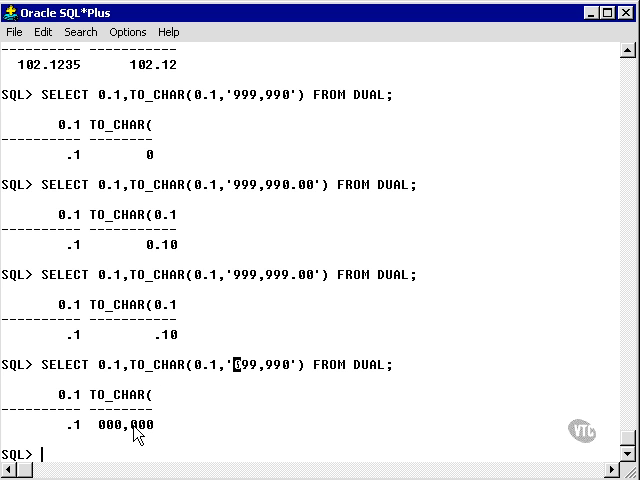
mouse_move(238, 375)
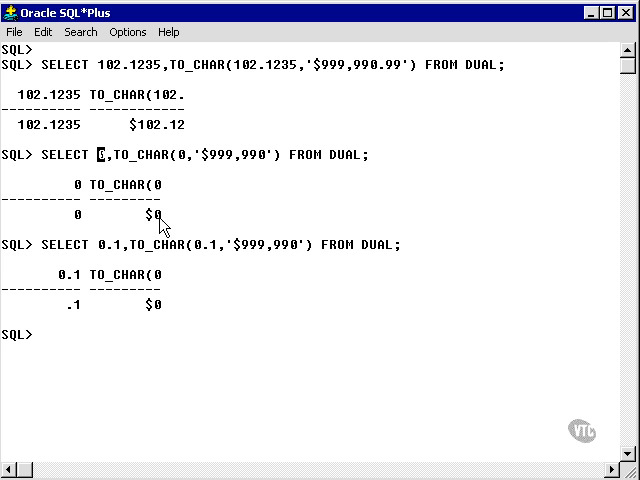
- Highlight the $0 result of the dollar-sign format query
double_click(142, 214)
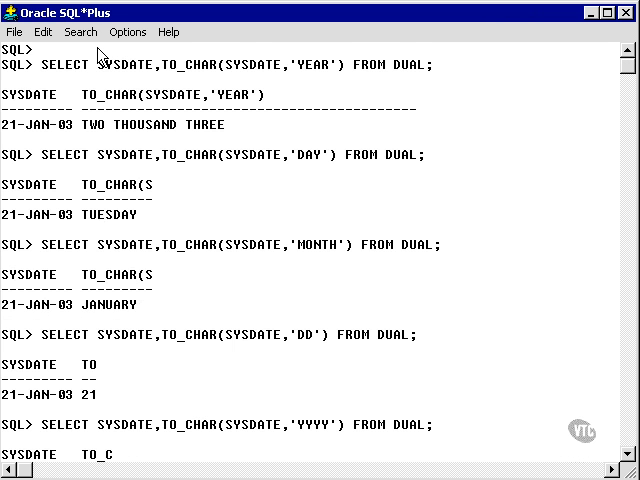
- Highlight the SYSDATE format mask and scroll through the YEAR, DAY, MONTH, DD results
double_click(313, 64)
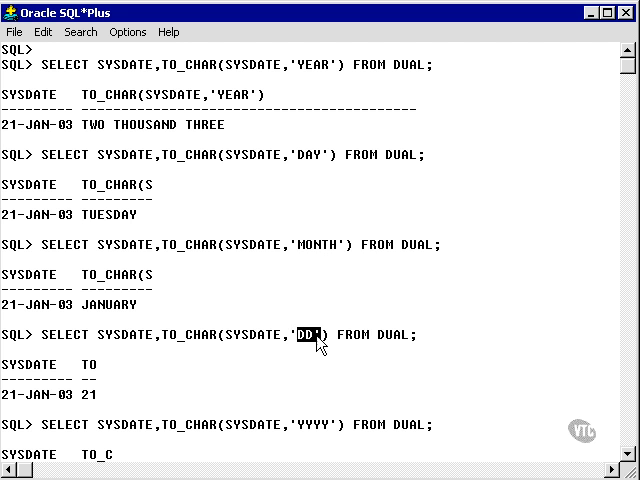
scroll(down, 3)
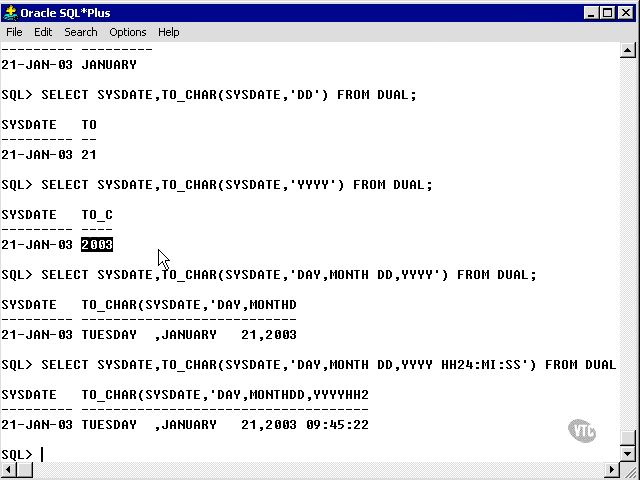
mouse_move(302, 258)
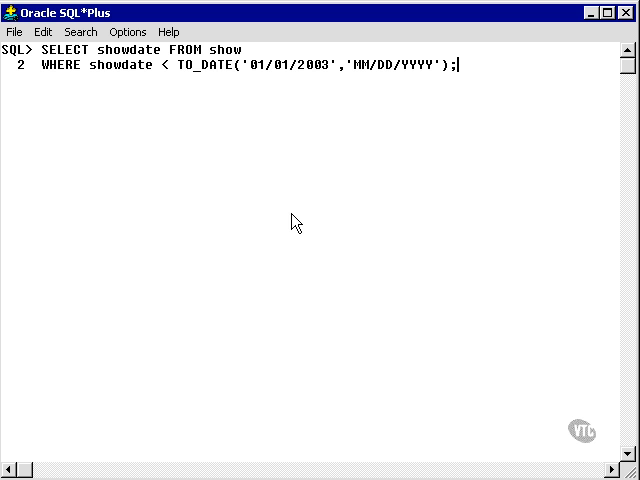
mouse_move(222, 72)
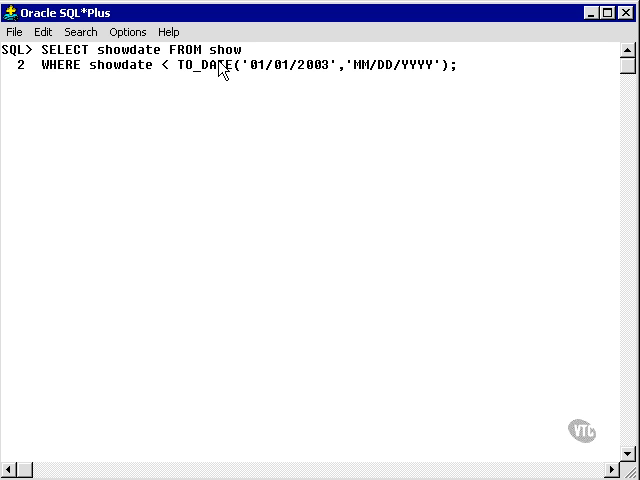
mouse_move(184, 86)
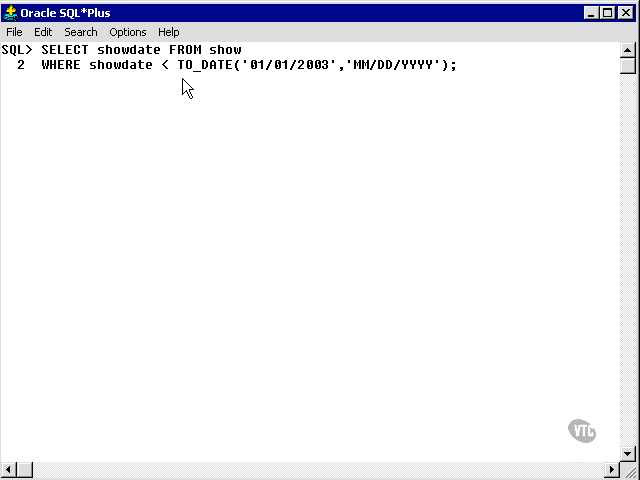
mouse_move(254, 76)
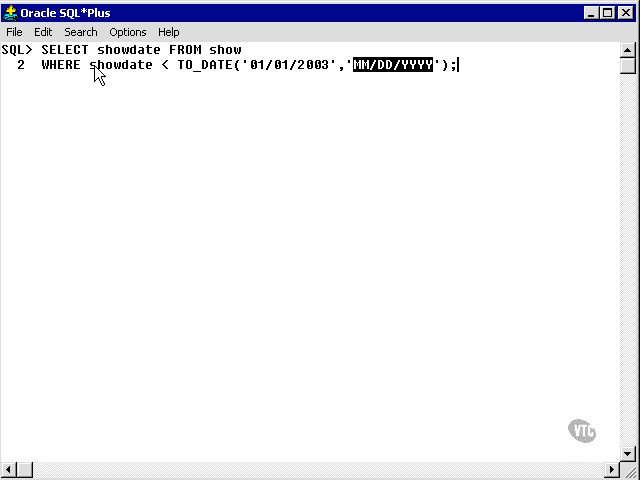
- Highlight the 'MM/DD/YYYY' mask and '01/01/2003' literal in the TO_DATE query
double_click(113, 64)
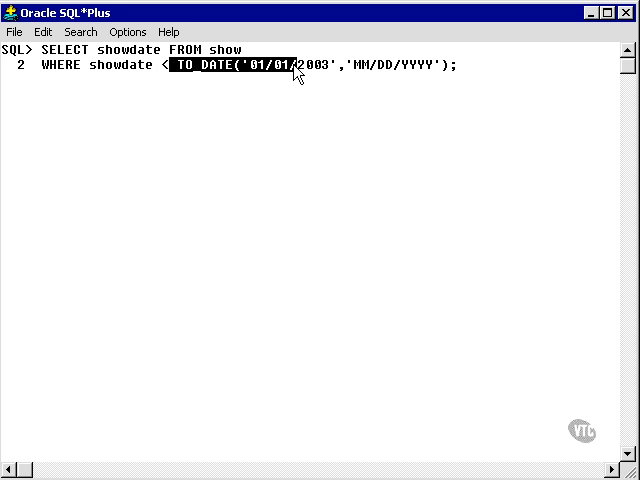
click(260, 65)
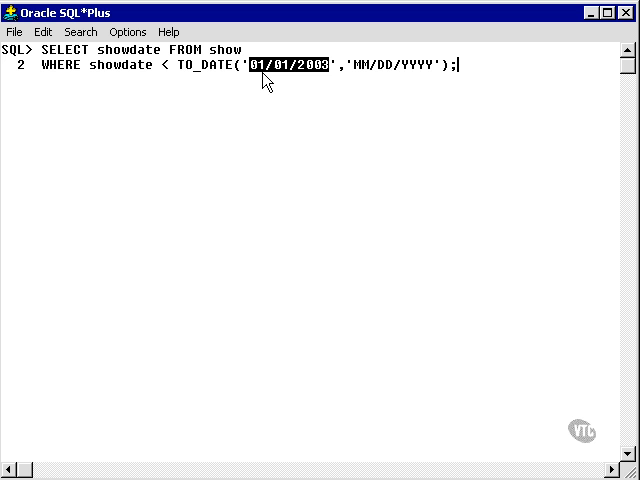
mouse_move(265, 95)
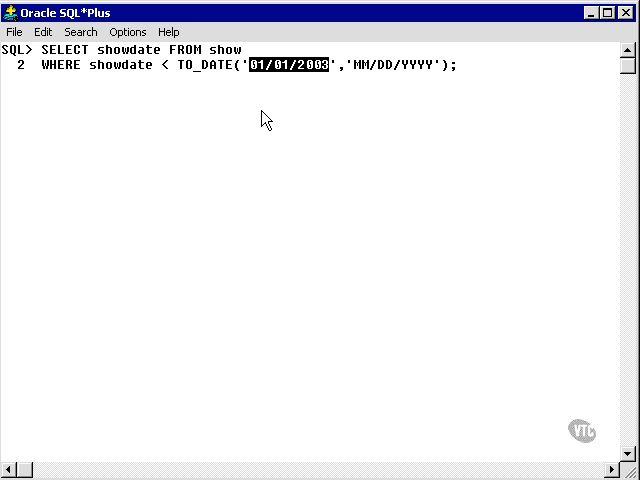
- Execute the before-2003 showdate query and scroll through its 132 rows
key(Return)
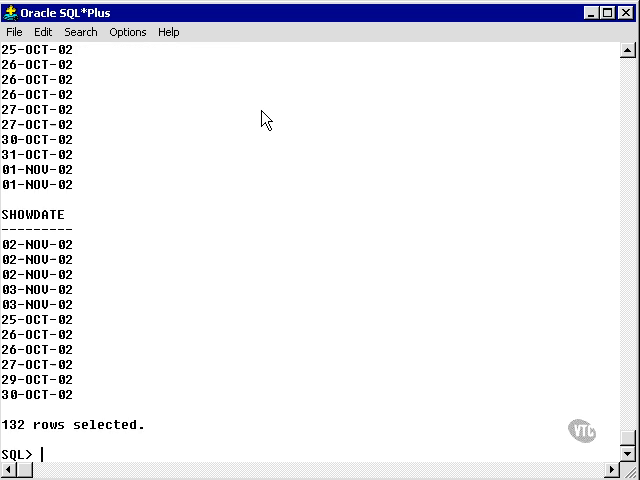
scroll(up, 3)
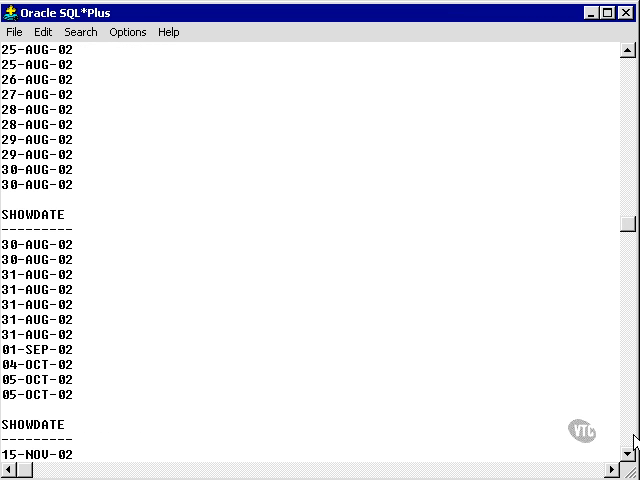
scroll(down, 3)
text(WHERE showdate >= TO_DATE('01/01/2003','MM/DD/YYYY');)
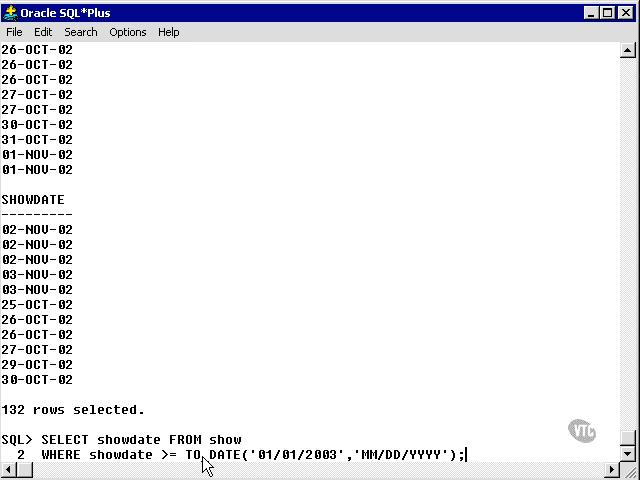
mouse_move(438, 426)
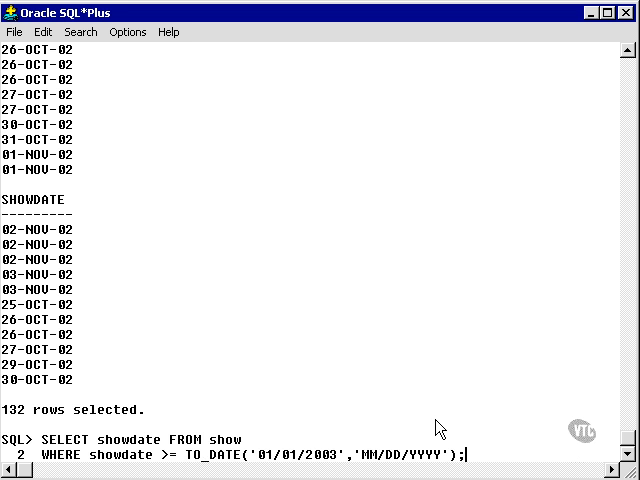
- Run the showdate >= 01/01/2003 query and select its nine rows, 24-JAN-03 to 30-MAY-03
key(Return)
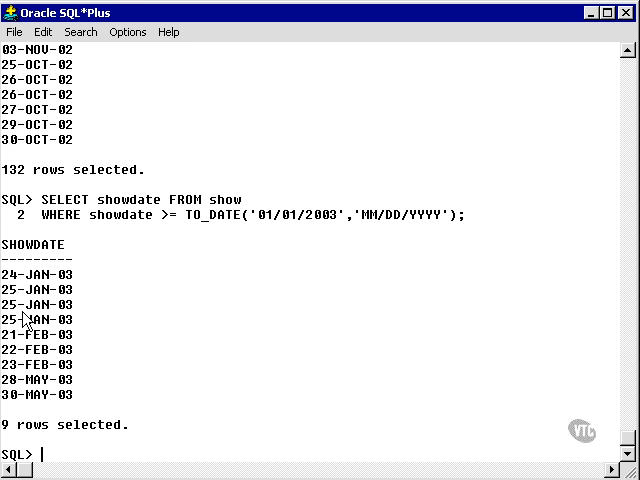
drag(10, 268, 85, 408)
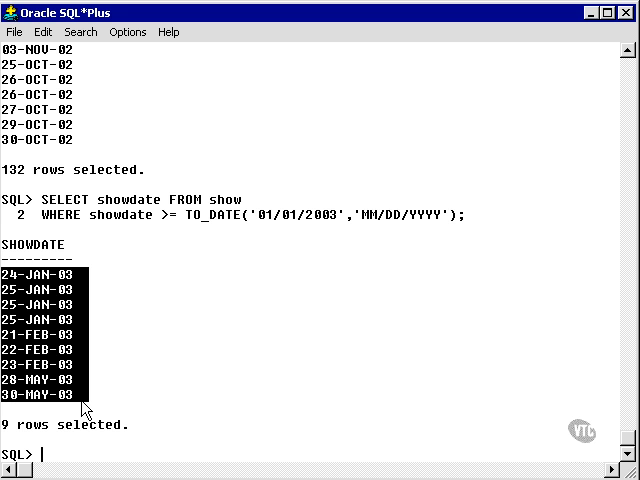